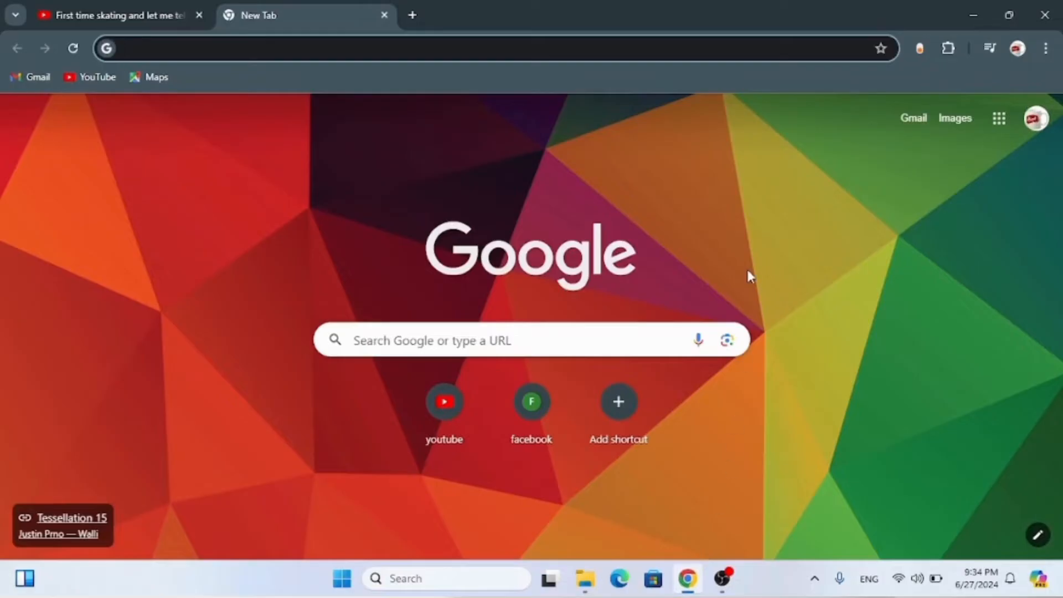
mouse_move(755, 169)
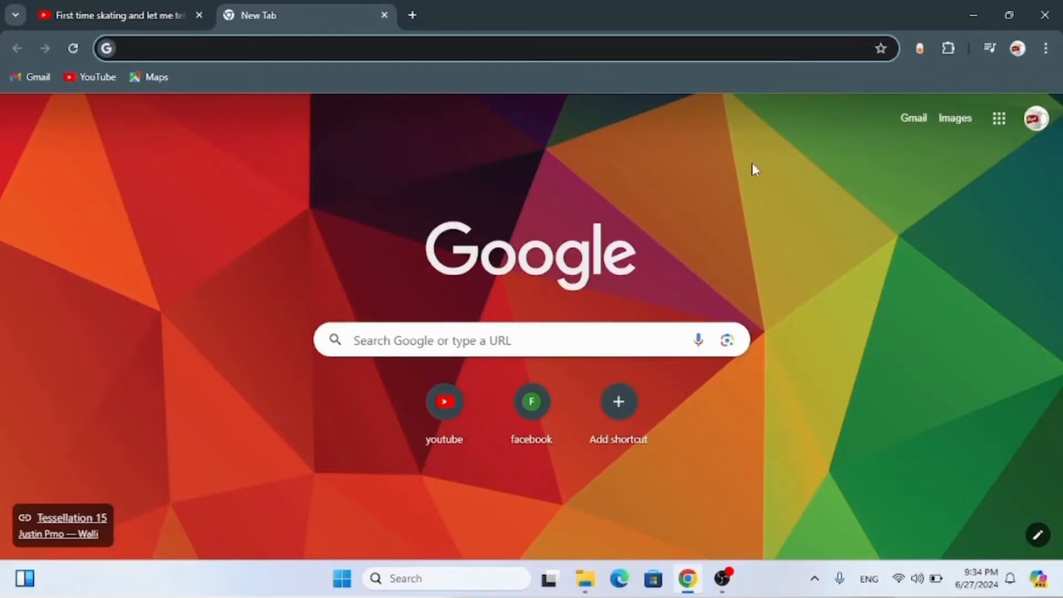
mouse_move(682, 49)
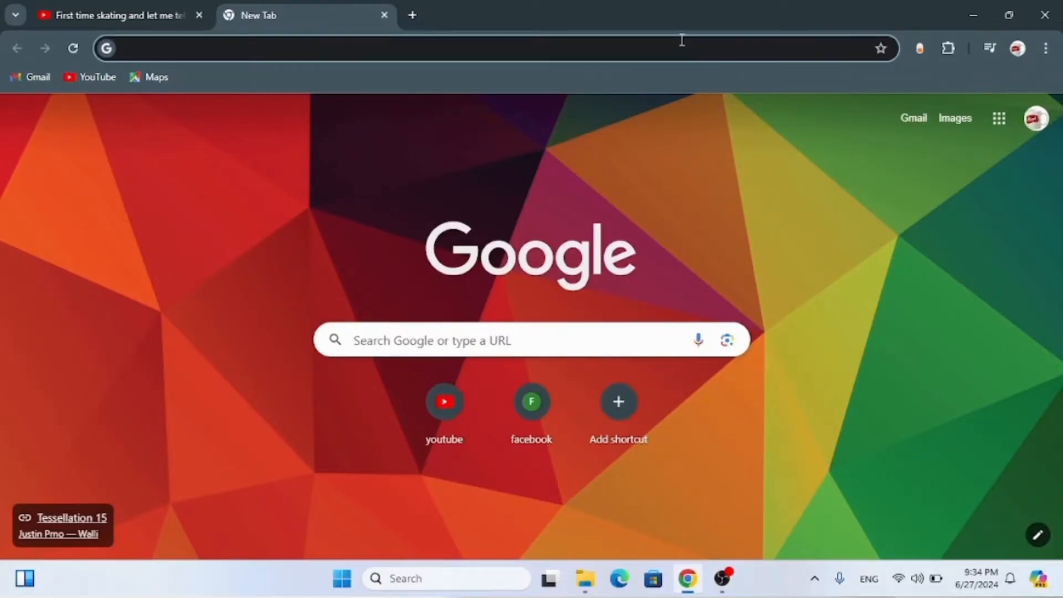
- Enter fiverr.com in the address bar and load the Fiverr home page
left_click(474, 49)
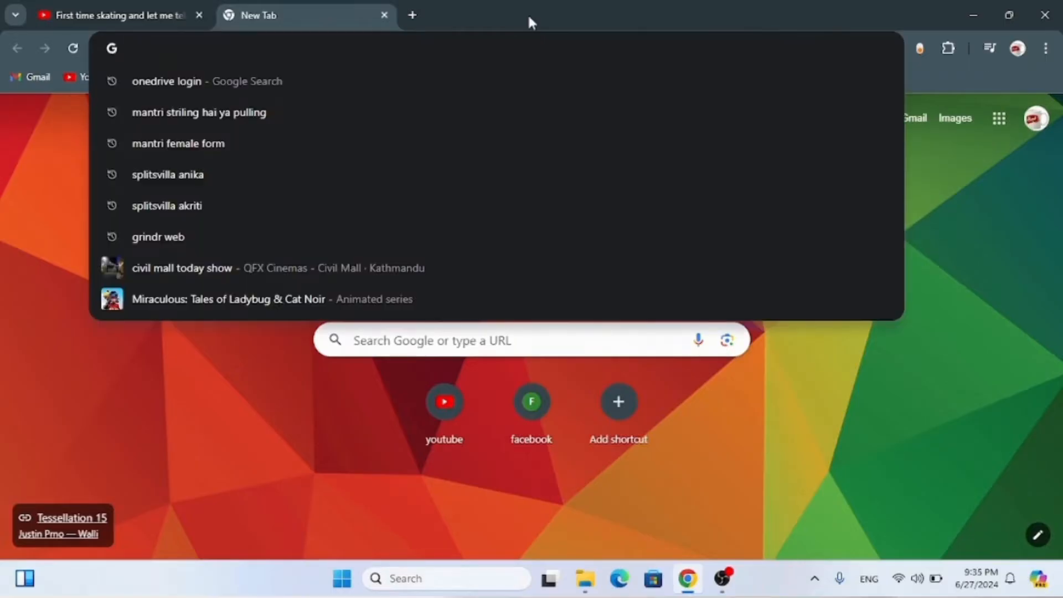
type("fiverr")
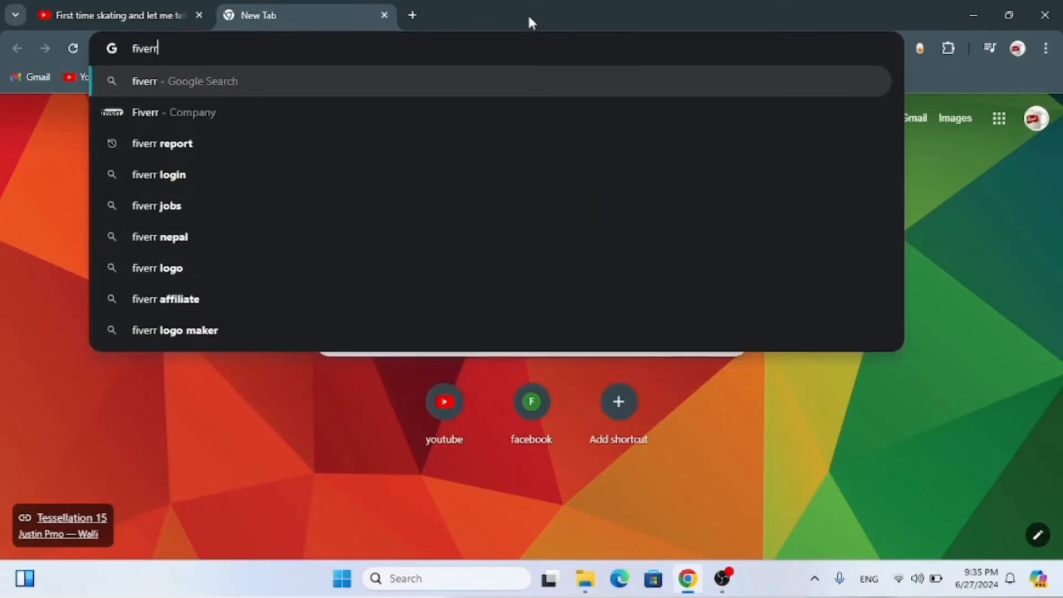
type(".co")
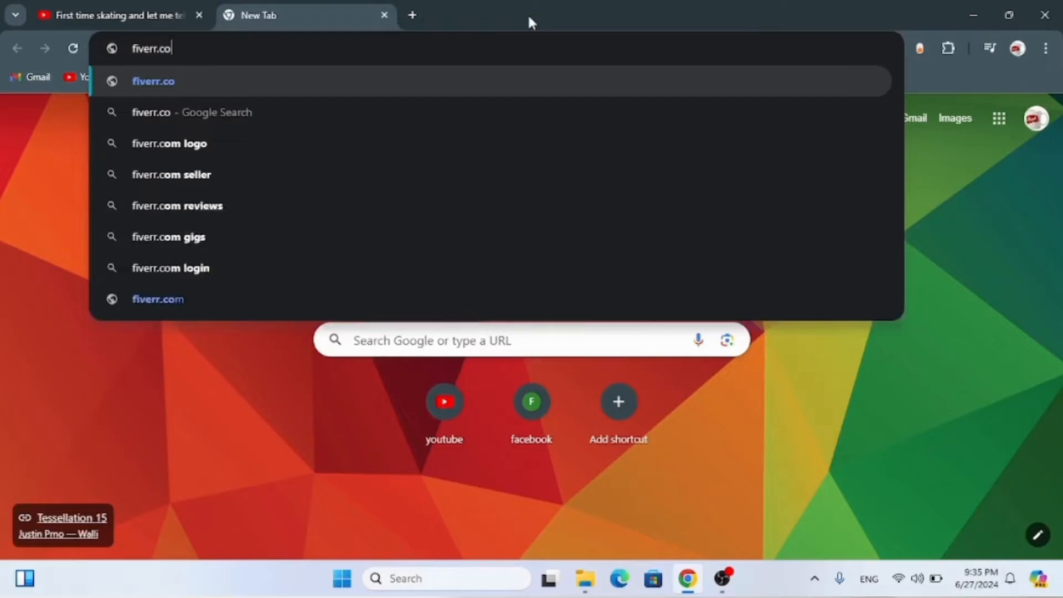
left_click(158, 299)
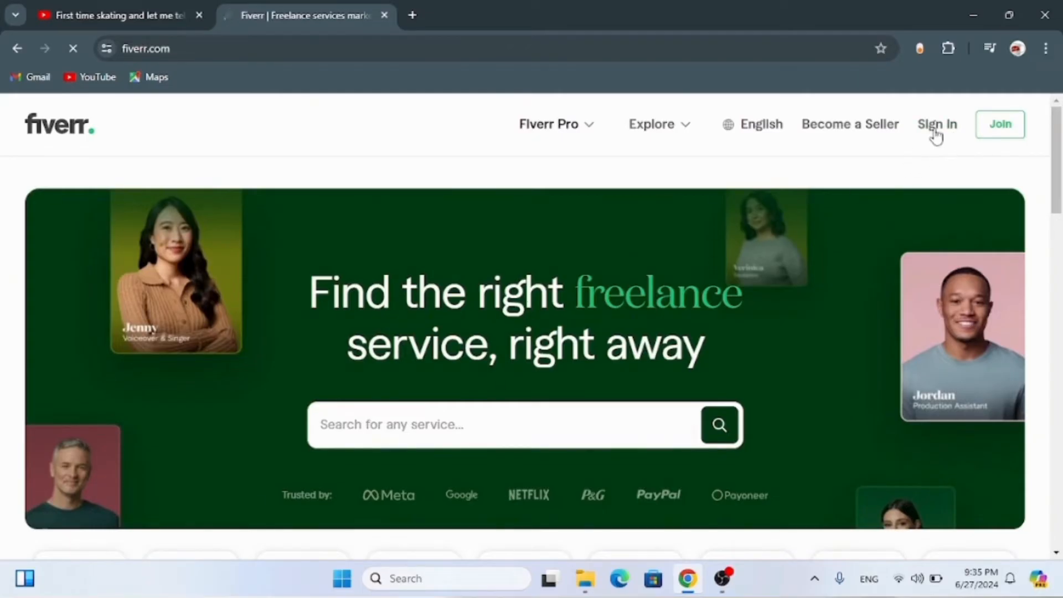
- Start signing in via the email/username option and enter the account credentials
left_click(936, 124)
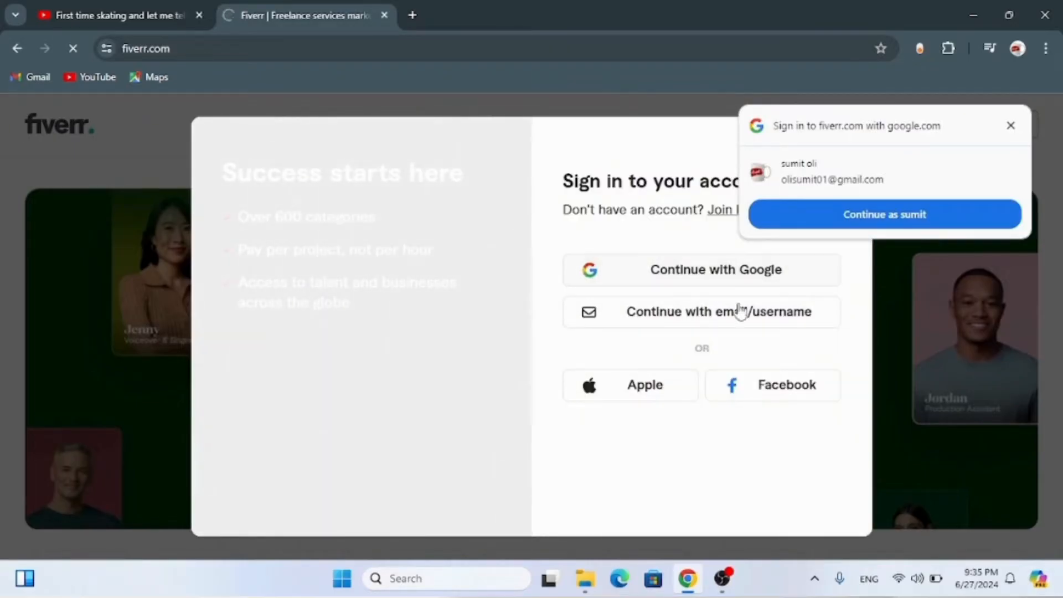
left_click(1010, 125)
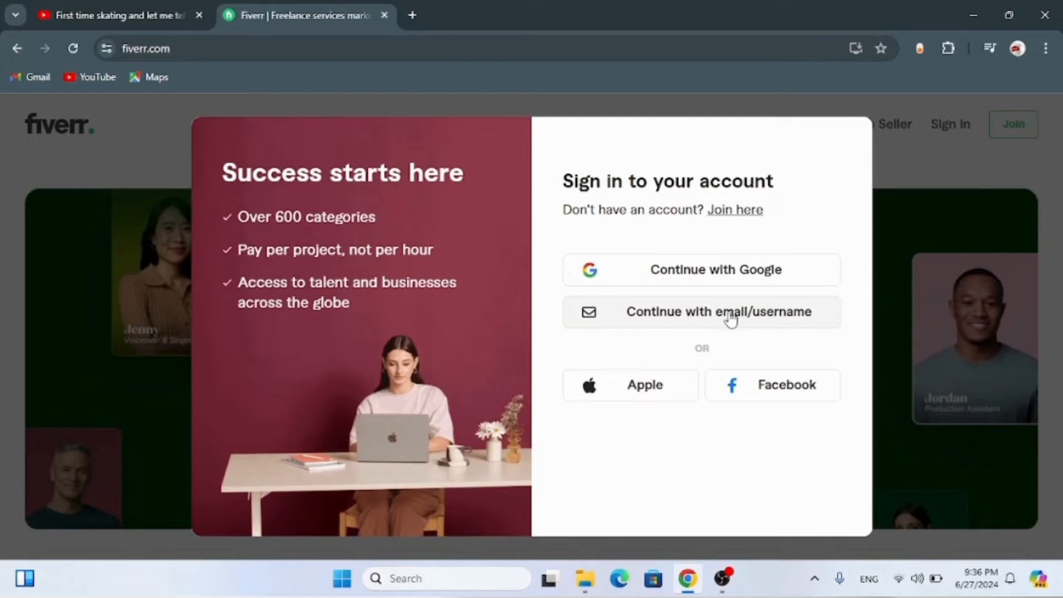
left_click(700, 311)
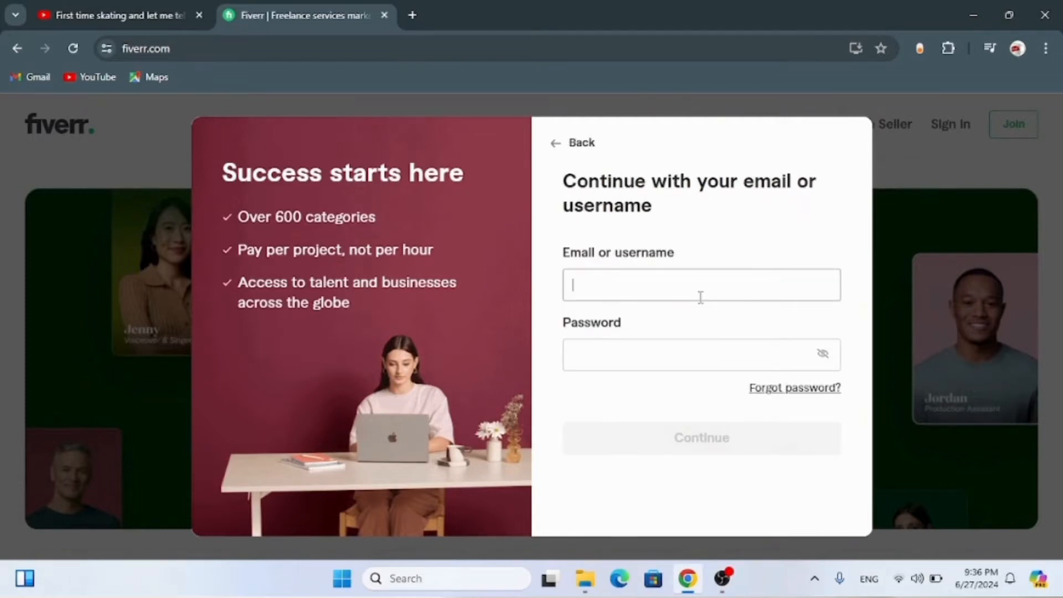
type("ol")
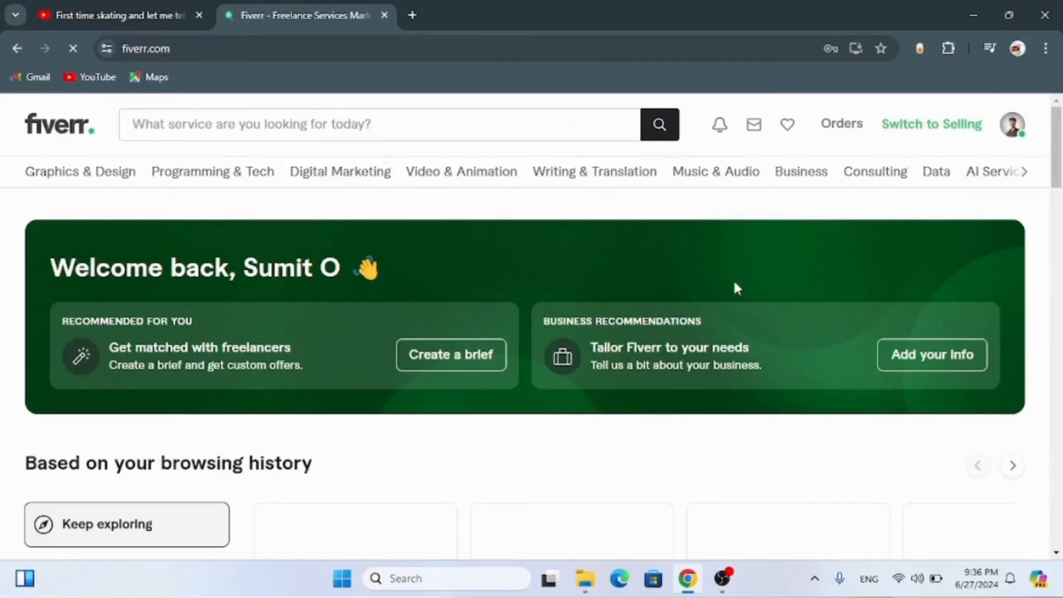
scroll("down", 3)
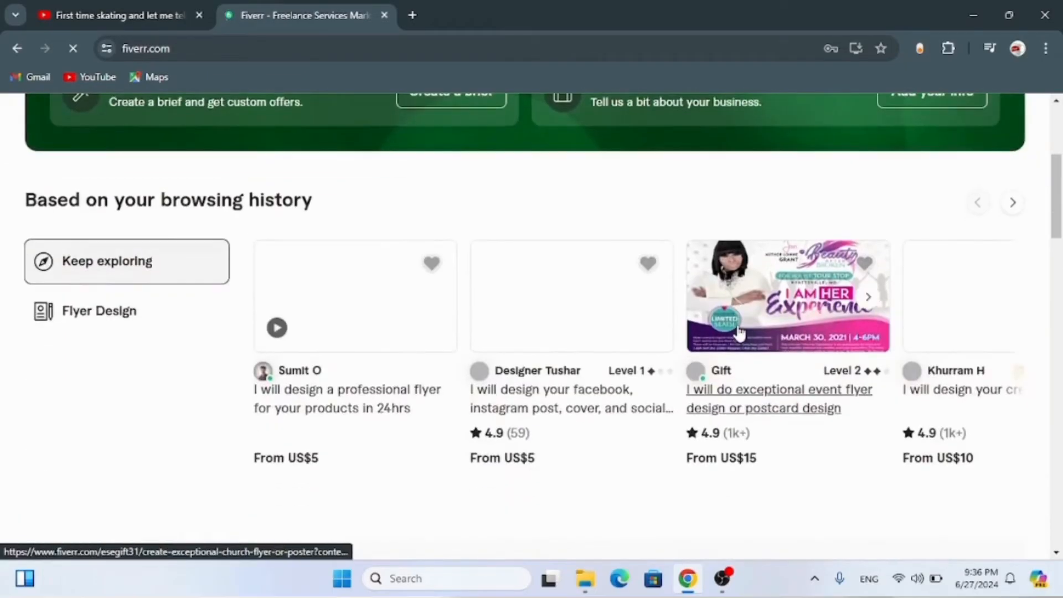
scroll("up", 3)
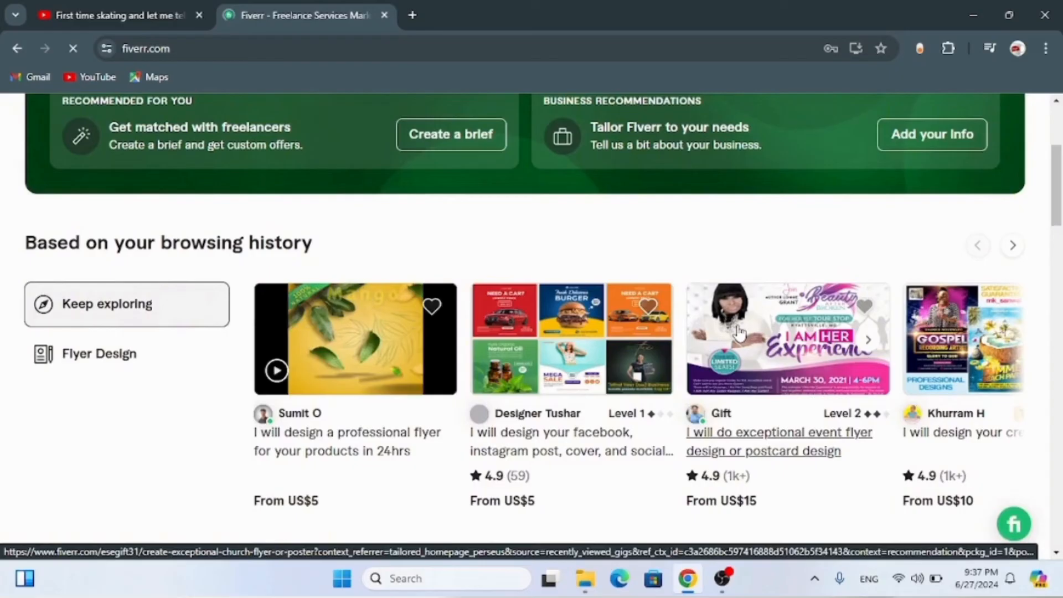
left_click(1011, 124)
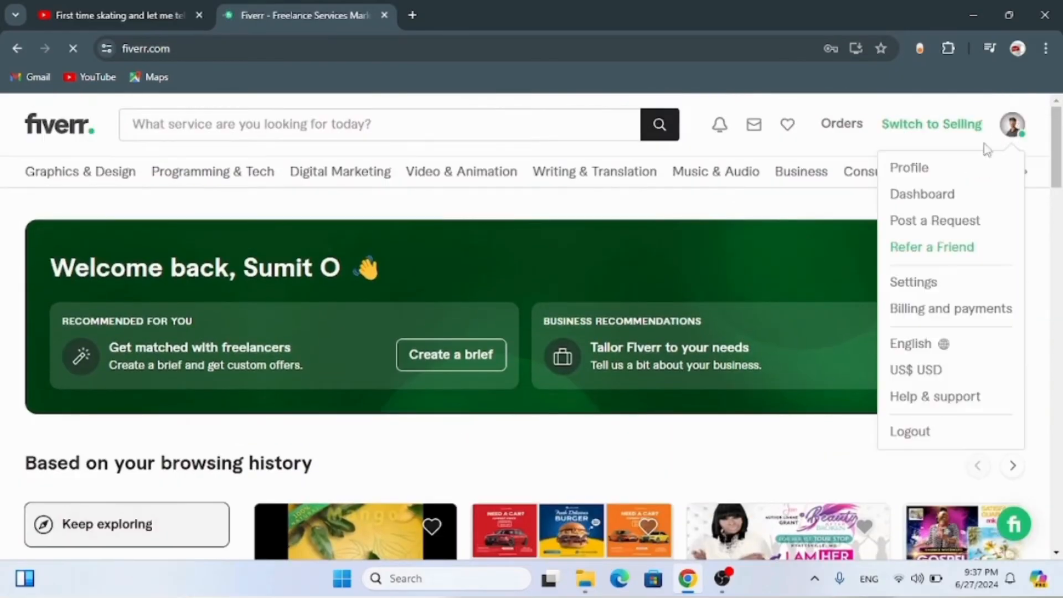
left_click(864, 214)
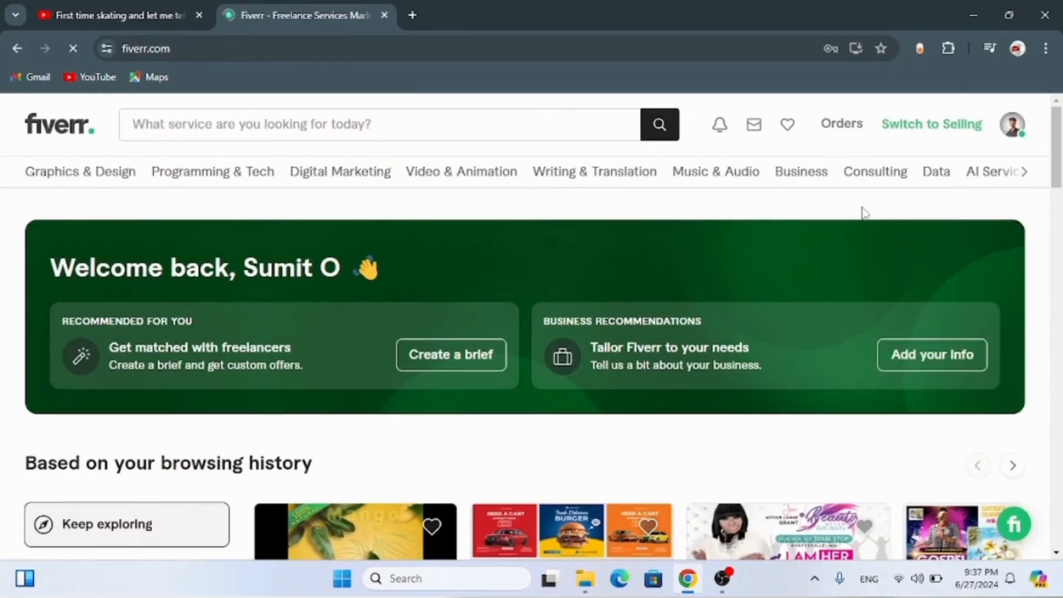
- Switch the account to Selling so the seller dashboard appears
left_click(930, 124)
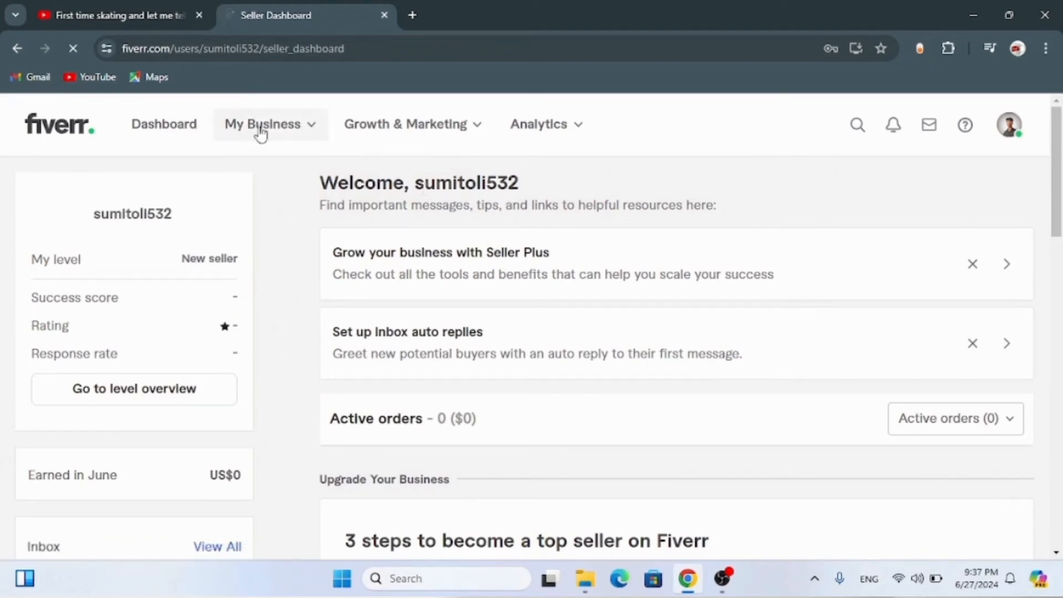
- Expand My Business to list Orders, Gigs, Profile and Earnings
left_click(262, 124)
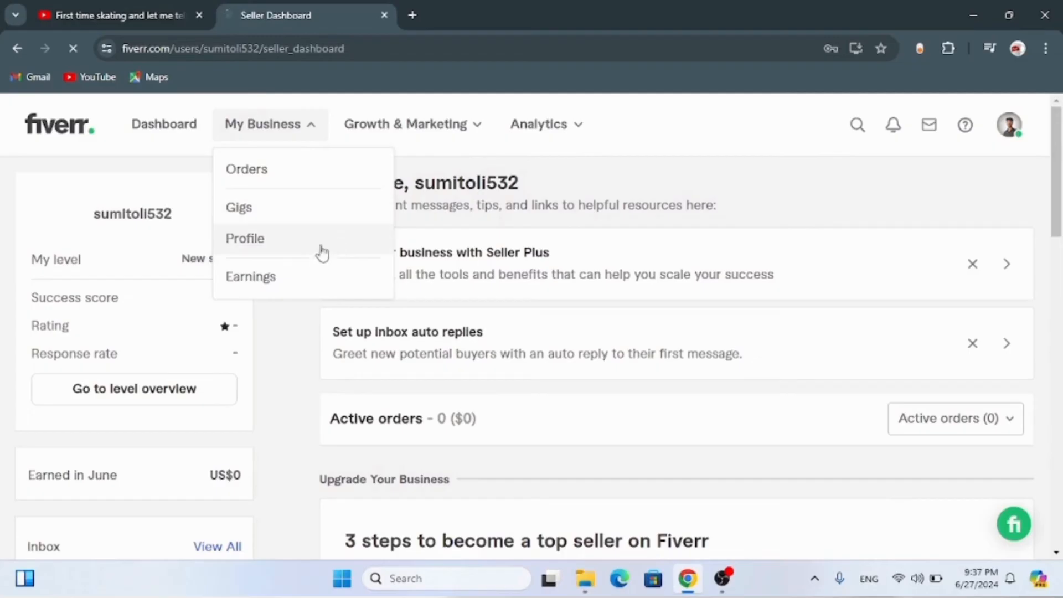
mouse_move(573, 420)
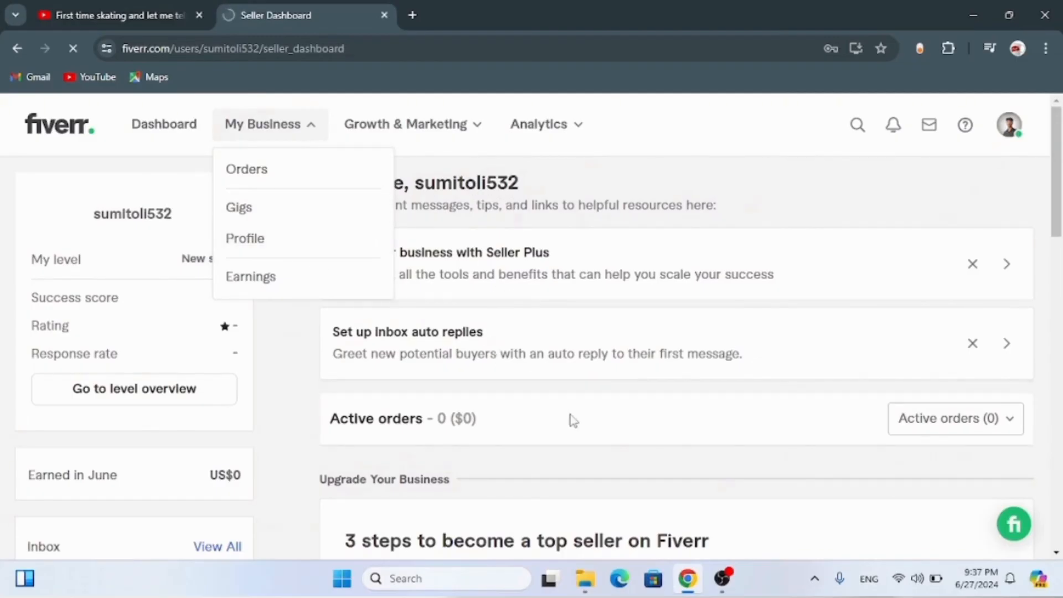
mouse_move(738, 438)
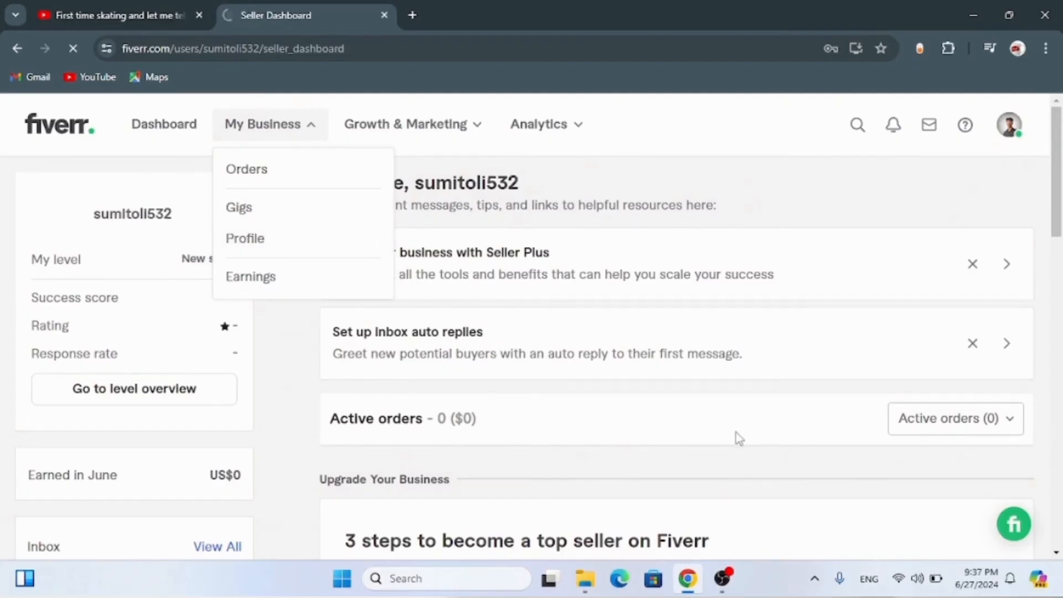